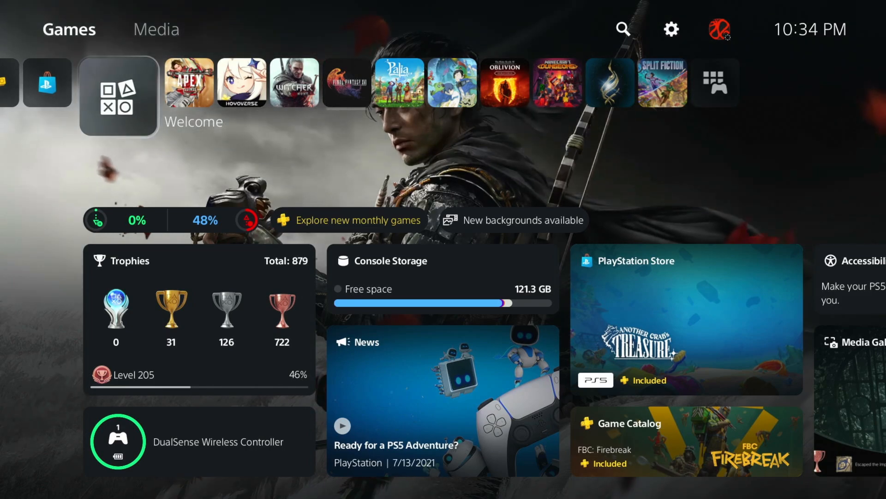
Go from the home screen into Settings, landing on Users and Accounts.
left_click(670, 29)
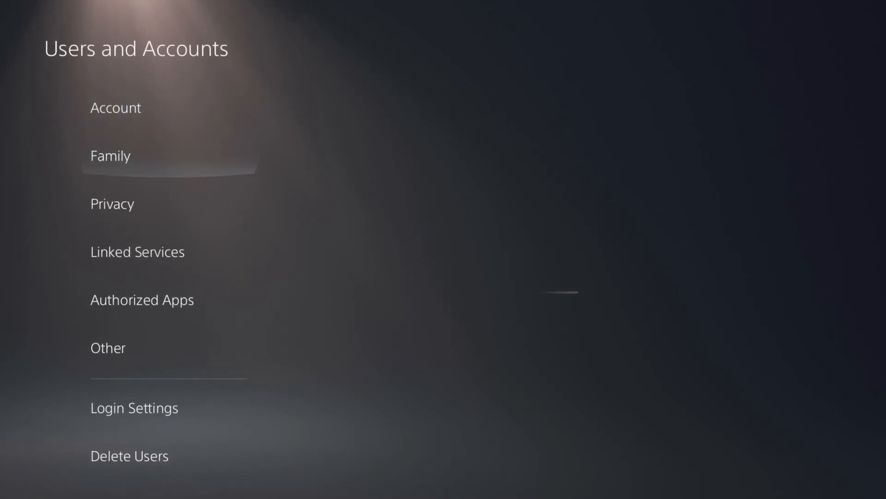
In Linked Services, start linking YouTube to reach the device code and QR screen.
left_click(136, 251)
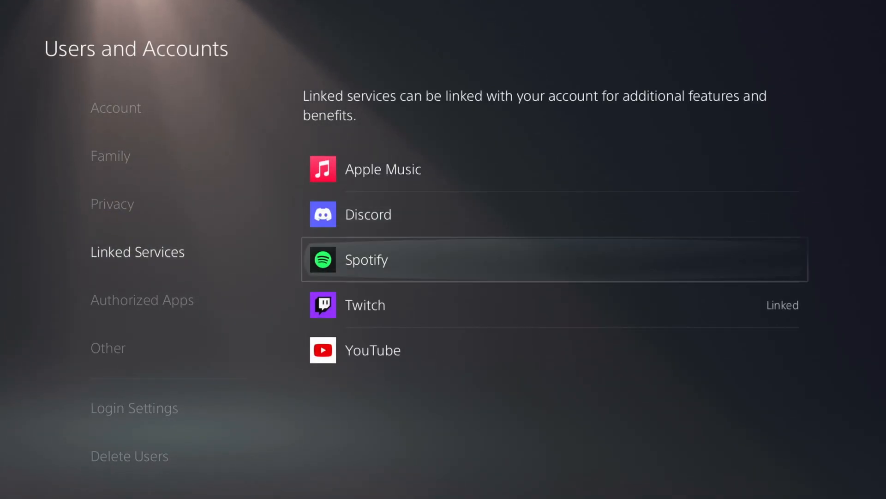
scroll("down", 3)
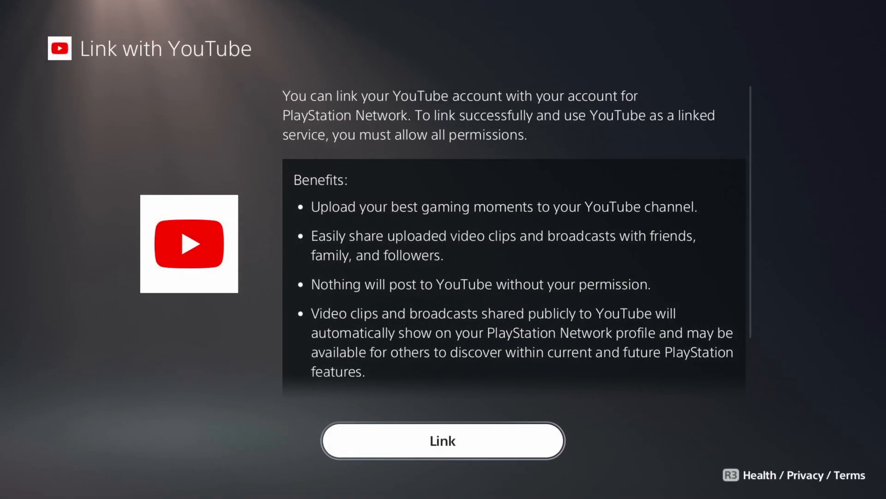
left_click(442, 440)
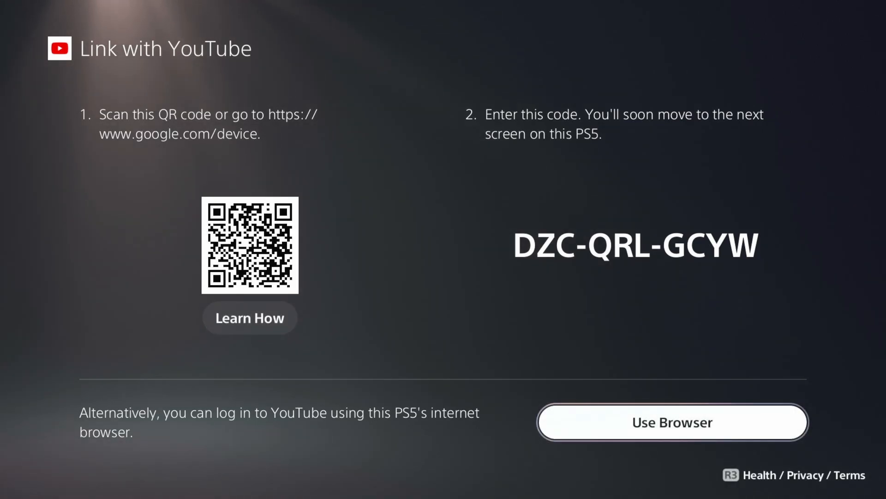
Use the browser sign-in option and focus the Google Email or phone field.
left_click(671, 422)
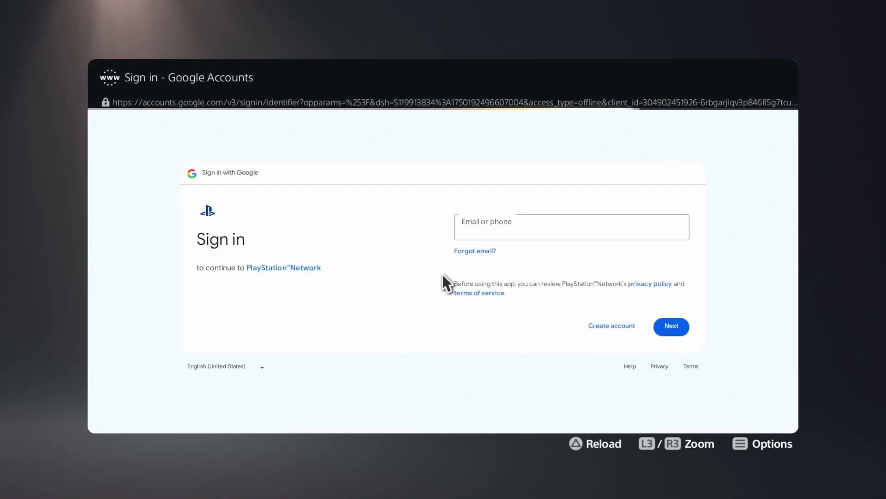
left_click(571, 227)
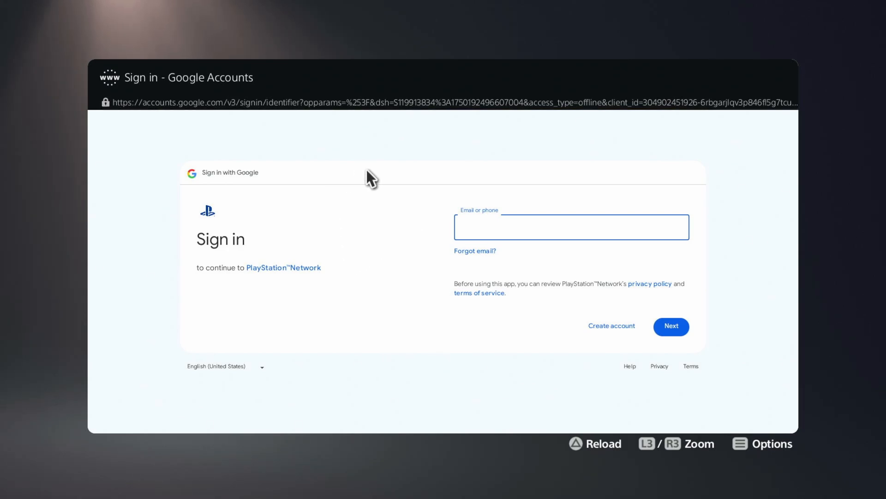
mouse_move(691, 365)
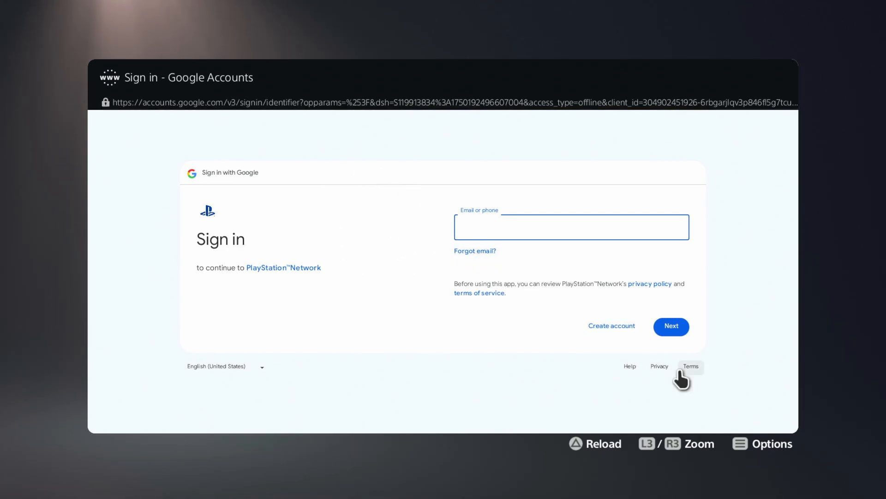
mouse_move(689, 378)
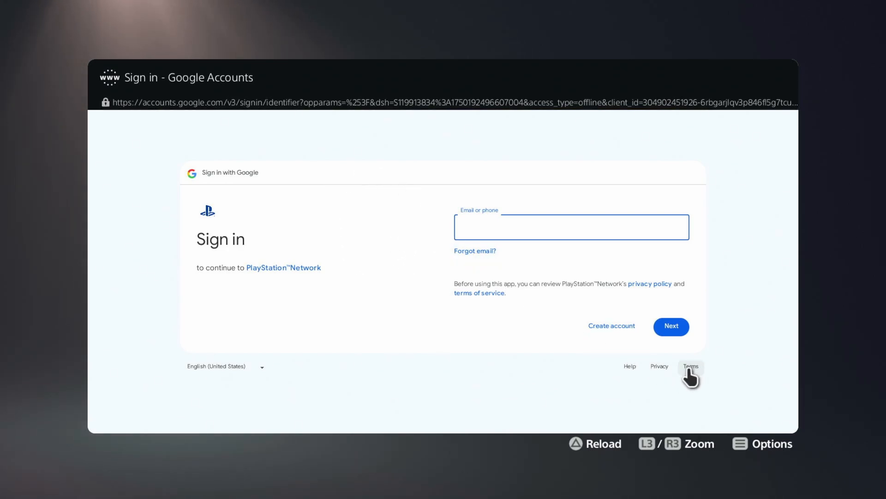
Navigate to Google's Terms of Service page and reveal the Google apps menu.
left_click(690, 365)
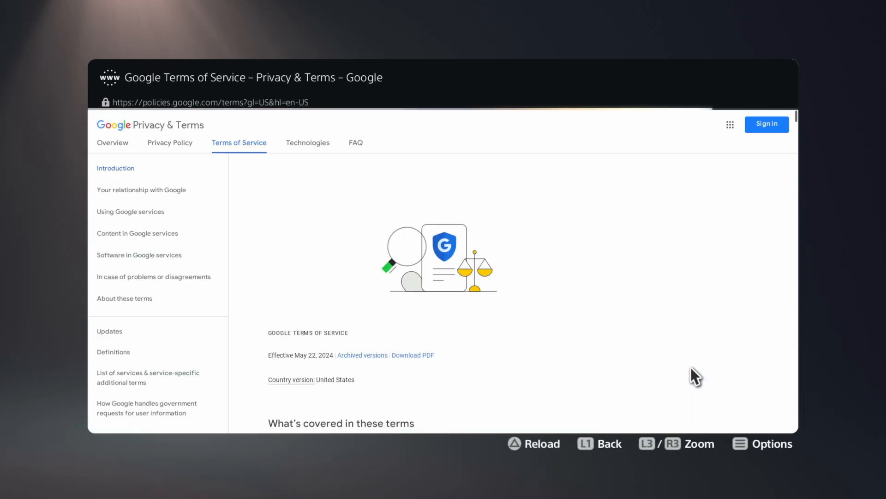
mouse_move(729, 125)
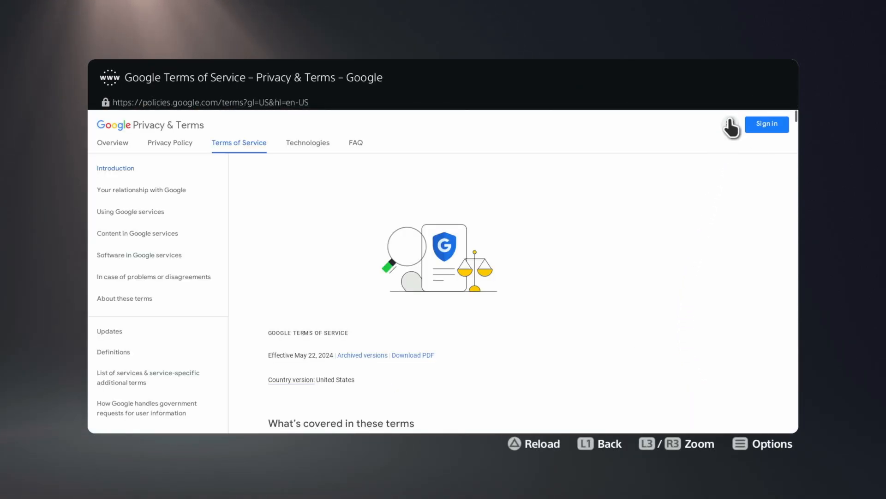
left_click(730, 125)
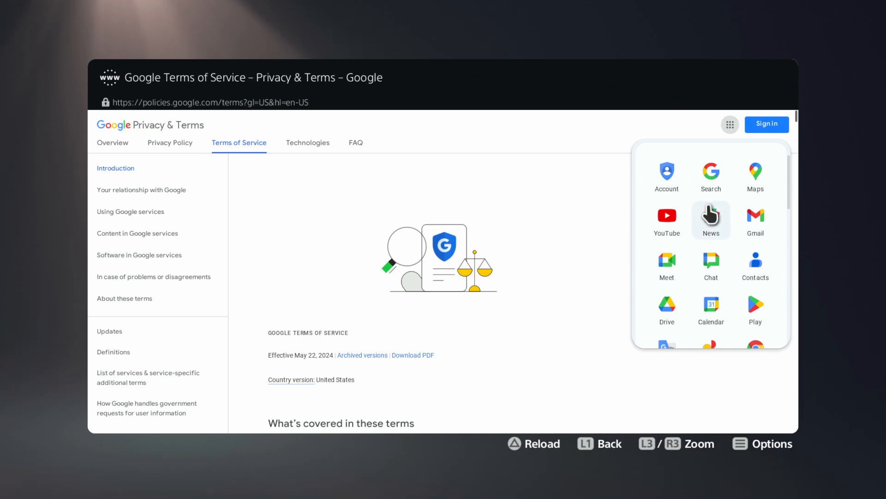
mouse_move(710, 185)
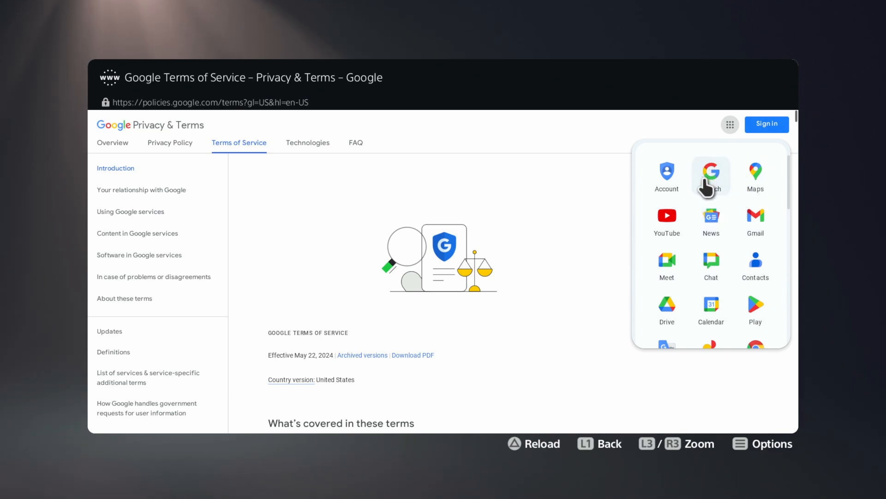
Land on the Google Search homepage with an empty search box, keyboard dismissed.
left_click(711, 172)
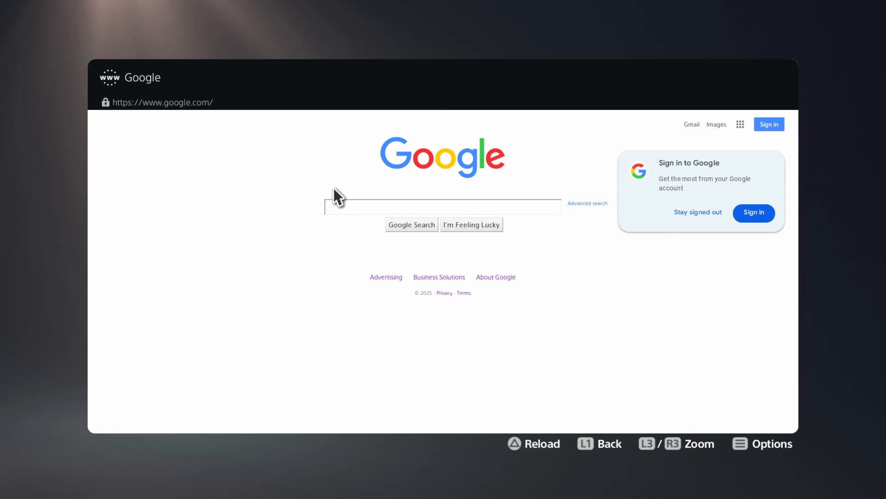
mouse_move(410, 218)
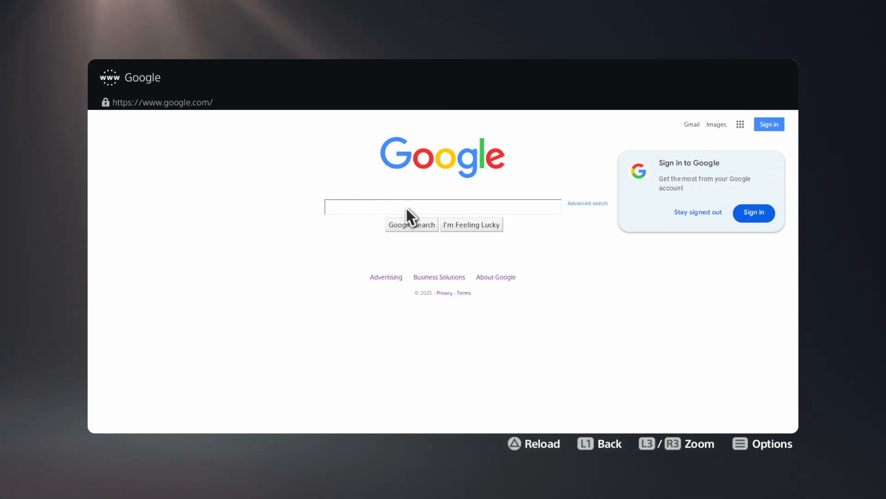
left_click(442, 206)
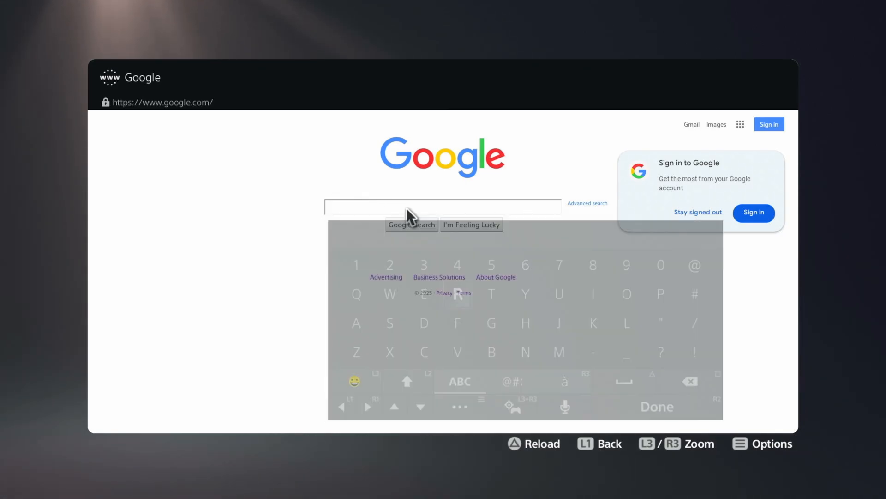
left_click(656, 406)
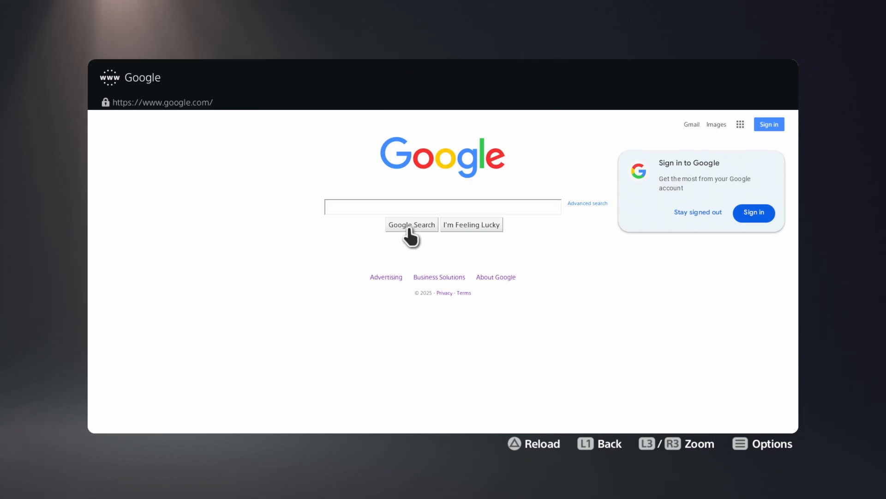